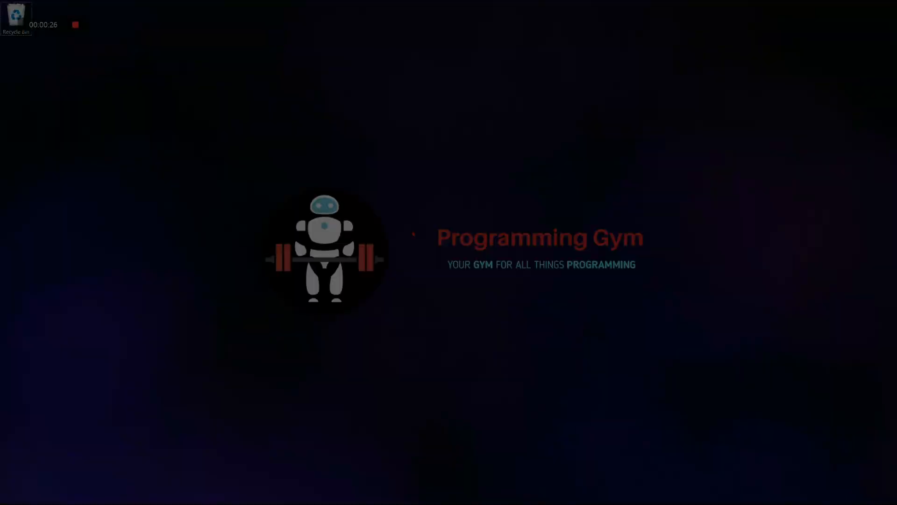
Search for VSC from the desktop and launch Visual Studio Code maximized
{"action": "type", "text": "VSC"}
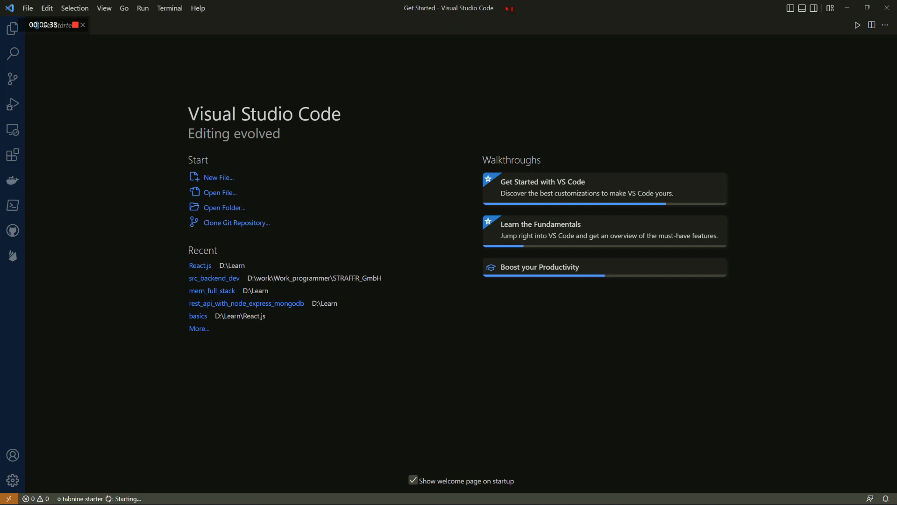
{"action": "left_click", "coordinate": [857, 7]}
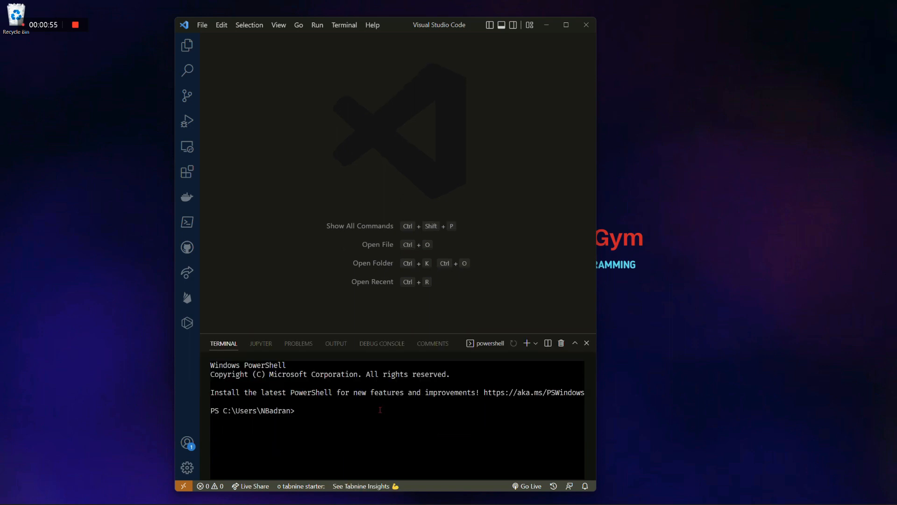
Create a json folder on the Desktop from the terminal and start opening a folder
{"action": "type", "text": "cd .\\Desktop\\"}
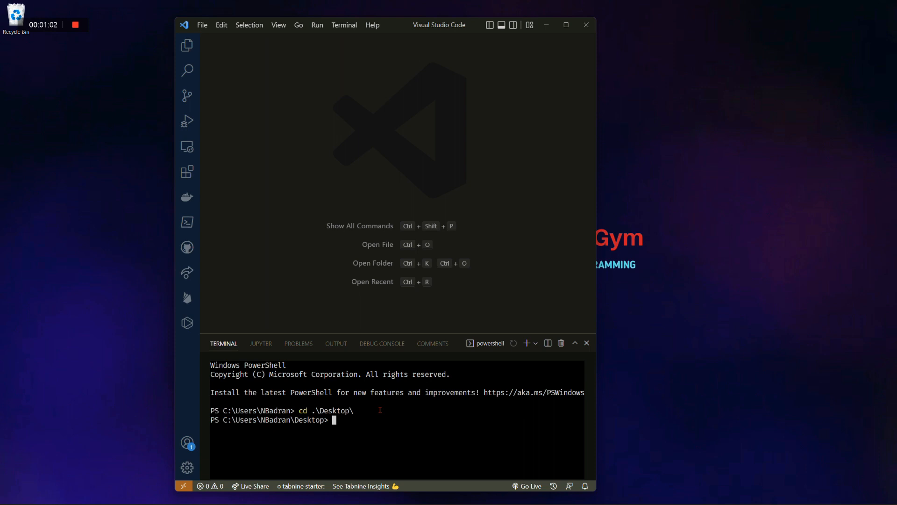
{"action": "type", "text": "mkdir j"}
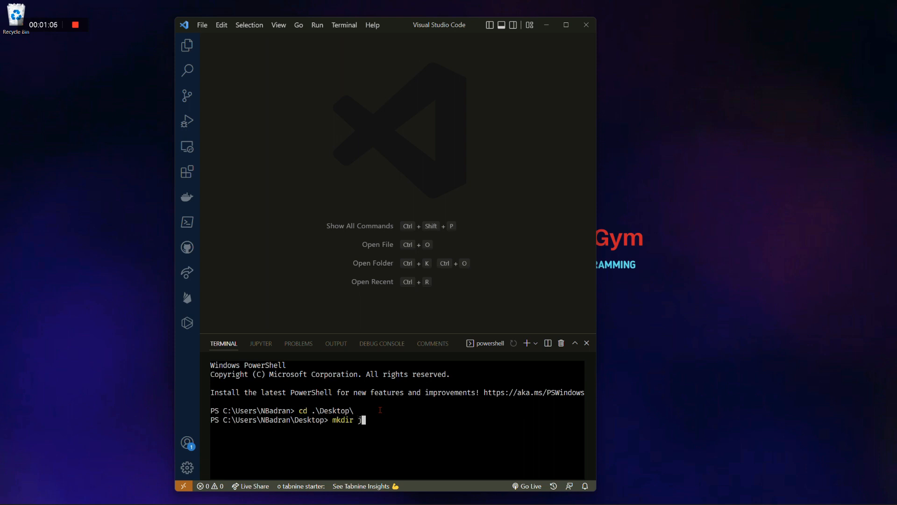
{"action": "key", "text": "Enter"}
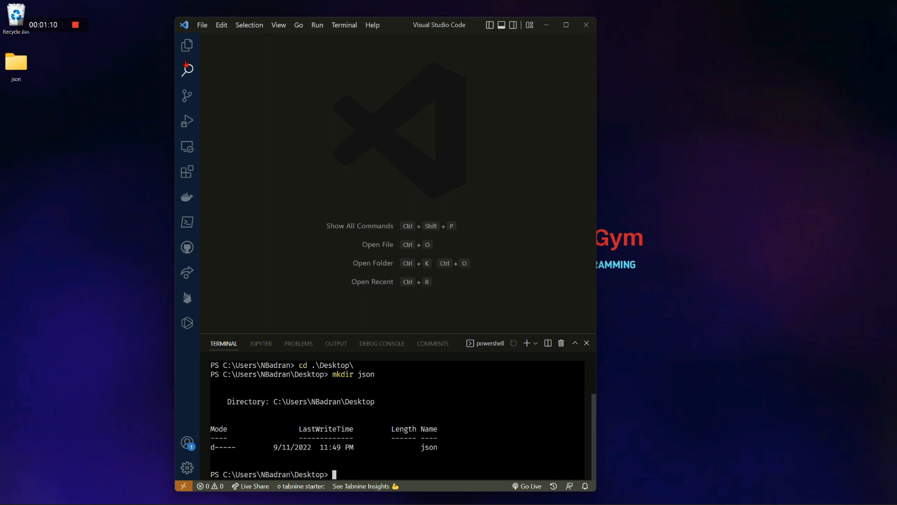
{"action": "left_click", "coordinate": [373, 263]}
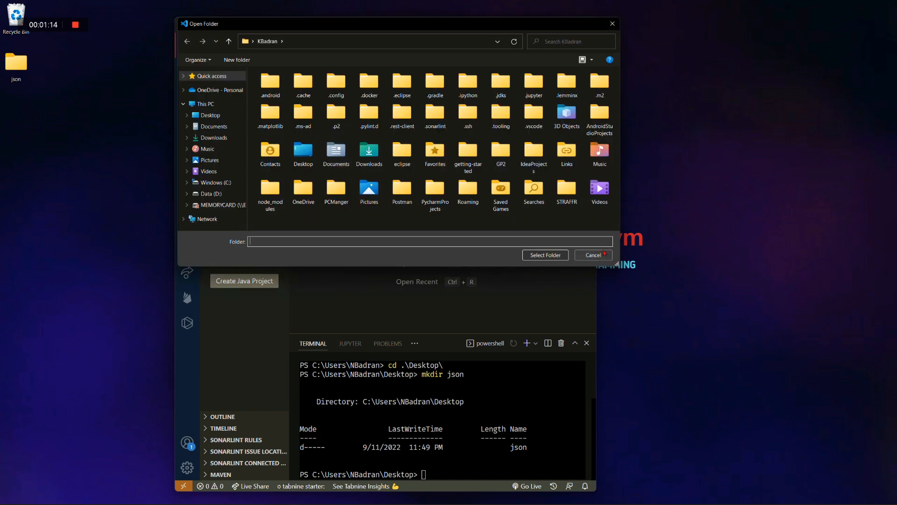
Open the Desktop json folder as the workspace and dismiss the welcome page
{"action": "left_click", "coordinate": [210, 115]}
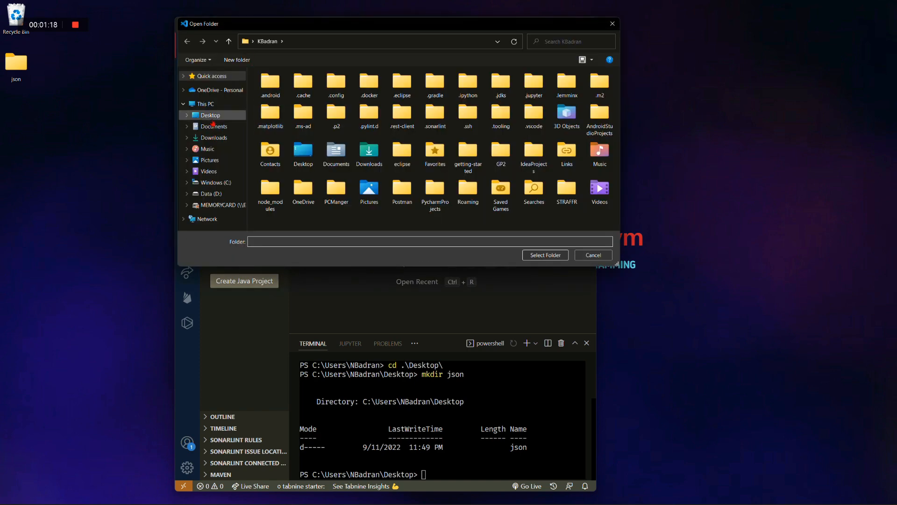
{"action": "left_click", "coordinate": [592, 255]}
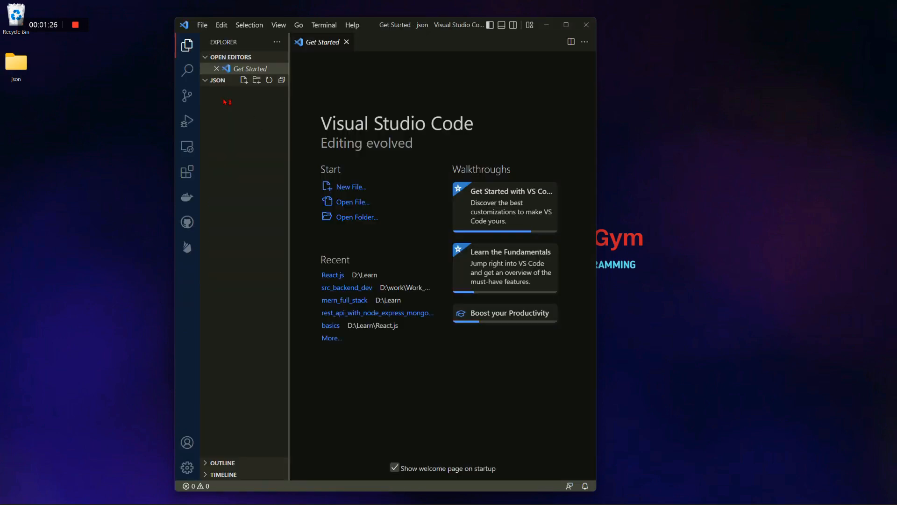
{"action": "left_click", "coordinate": [566, 25]}
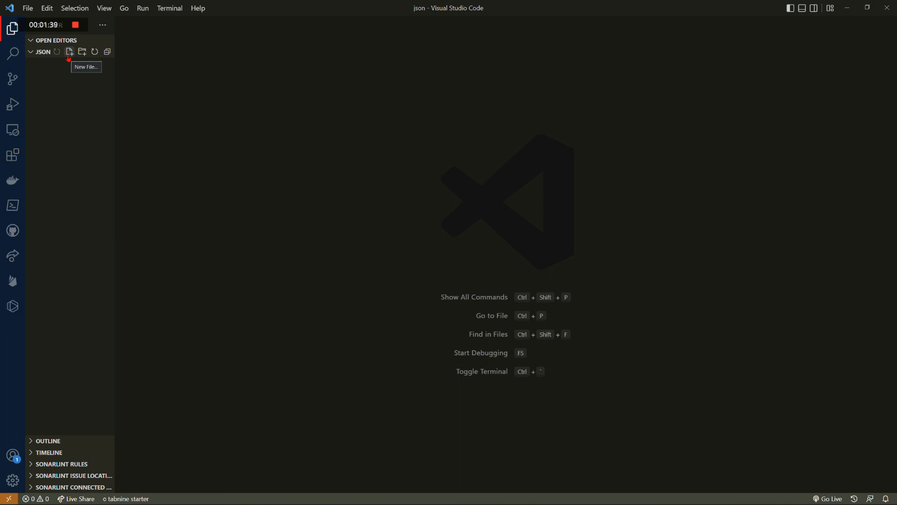
Add new files index.js and json_example.js to the json folder
{"action": "left_click", "coordinate": [69, 51]}
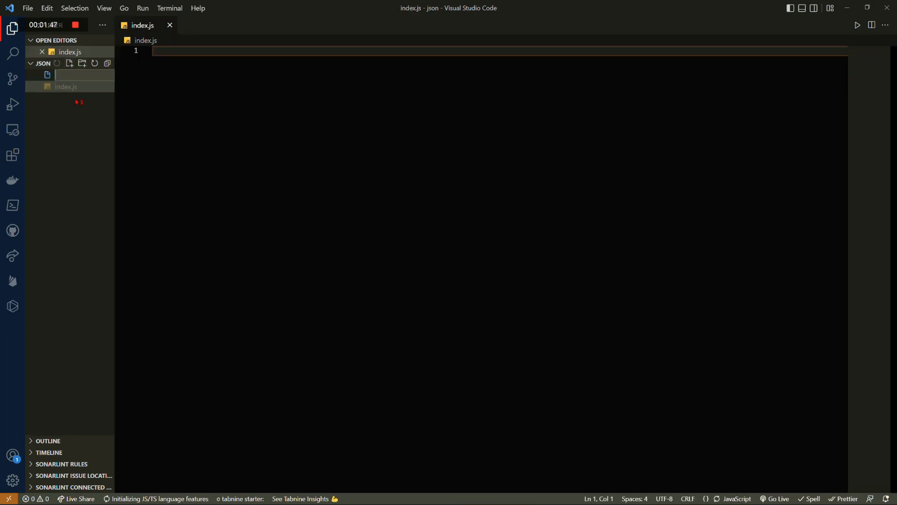
{"action": "type", "text": "json_example."}
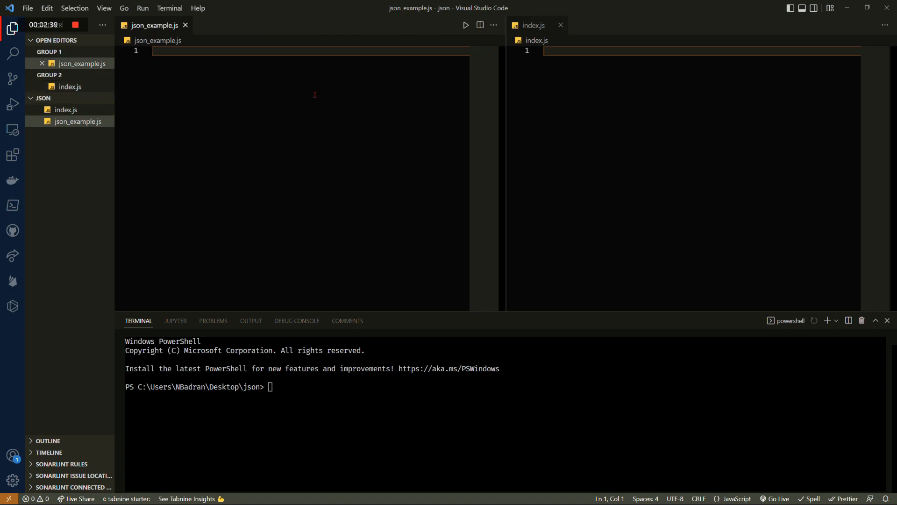
Write user1, user2 and user3 objects with username 'Programming Gym', age, isProgrammer, ownedCars and websites
{"action": "type", "text": "{"}
{"action": "type", "text": "\"user1\":{"}
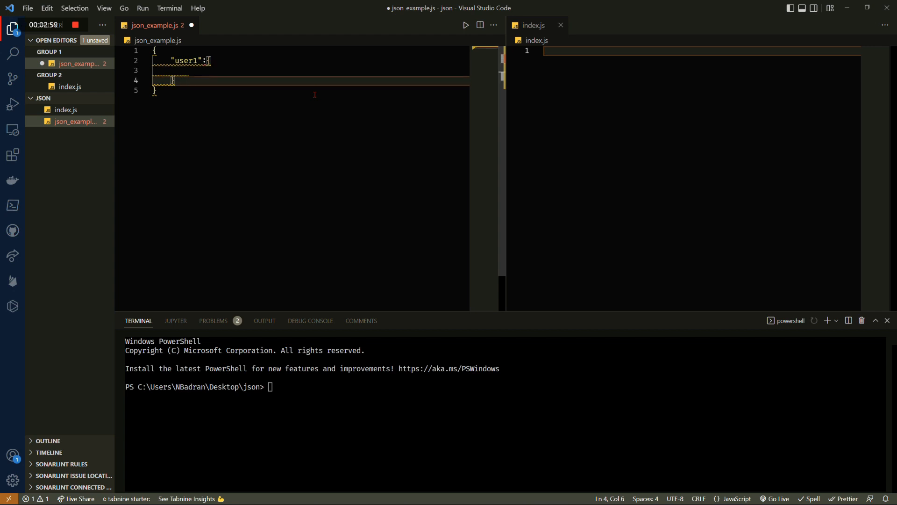
{"action": "type", "text": ","}
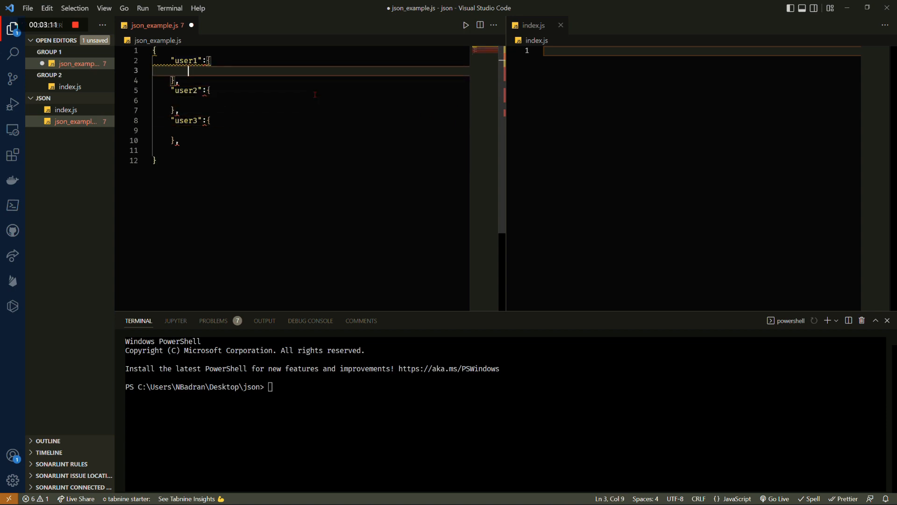
{"action": "type", "text": "username\": \"\""}
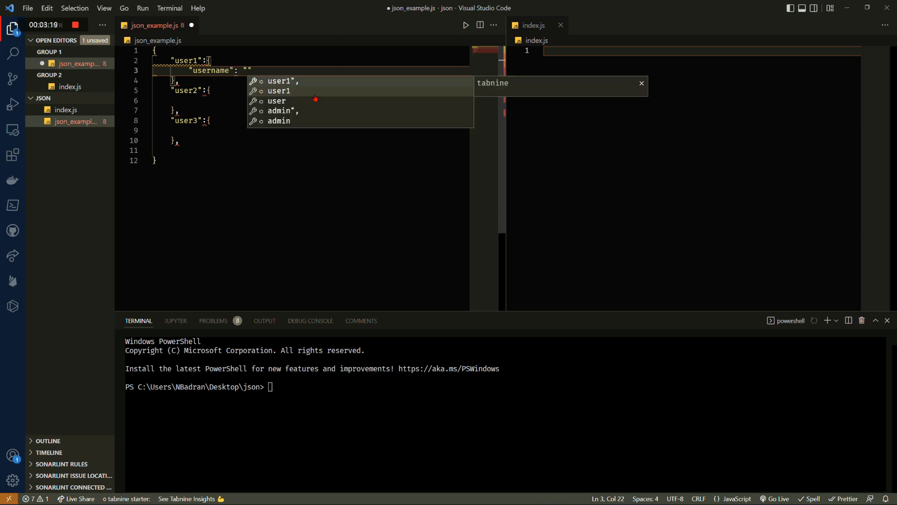
{"action": "type", "text": "Programming Gym"}
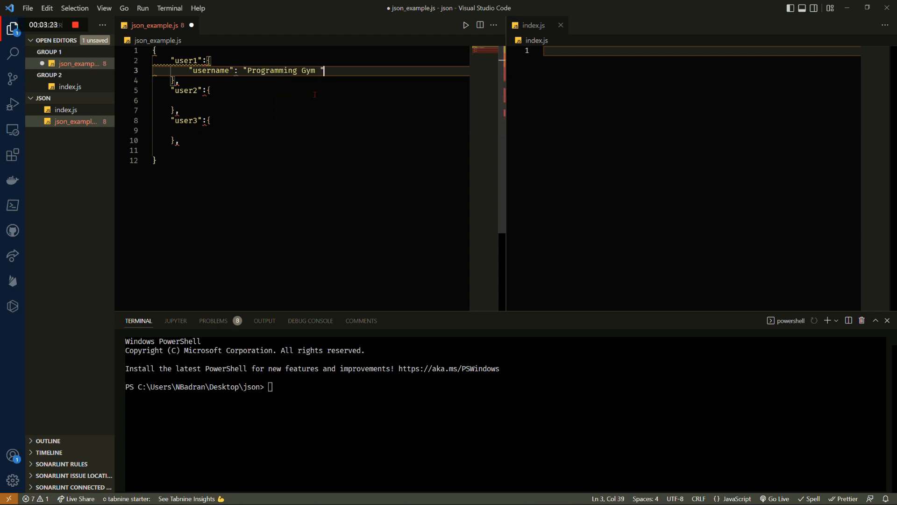
{"action": "type", "text": "\"age\": 25"}
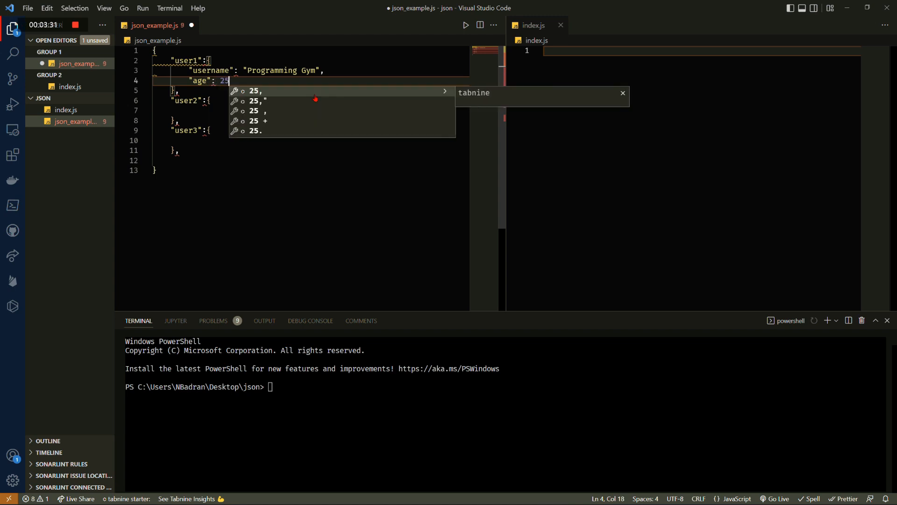
{"action": "type", "text": "isProgrammer\": true,"}
{"action": "left_click", "coordinate": [310, 51]}
{"action": "type", "text": "cons"}
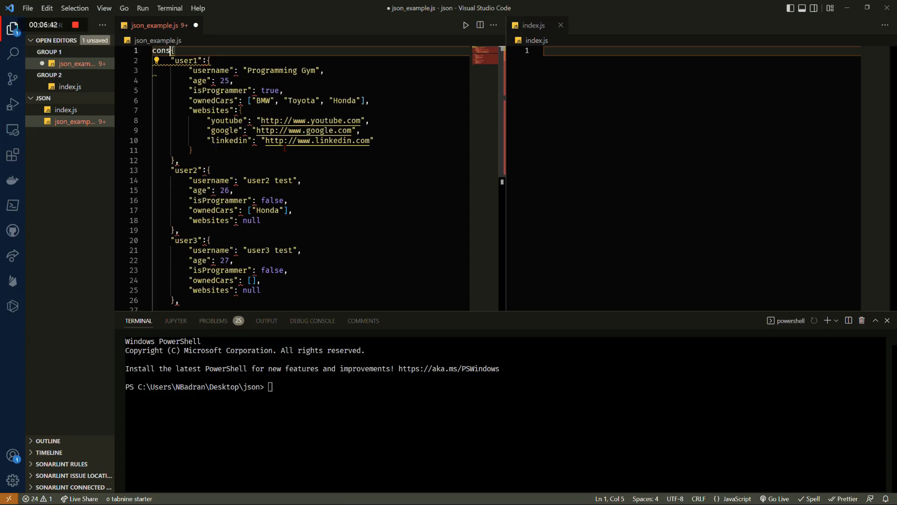
Assign the object to usersJsonObj and end the file with module.exports = usersJsonObj
{"action": "type", "text": "users"}
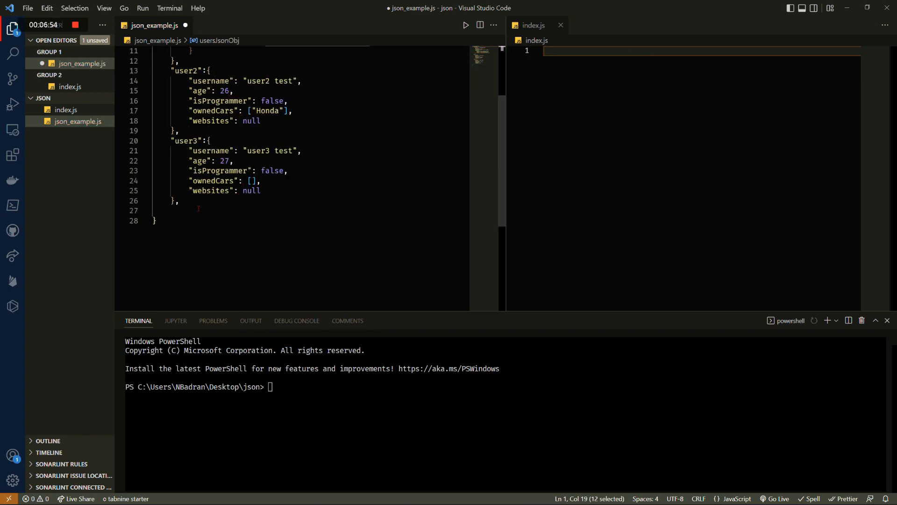
{"action": "type", "text": "module.e"}
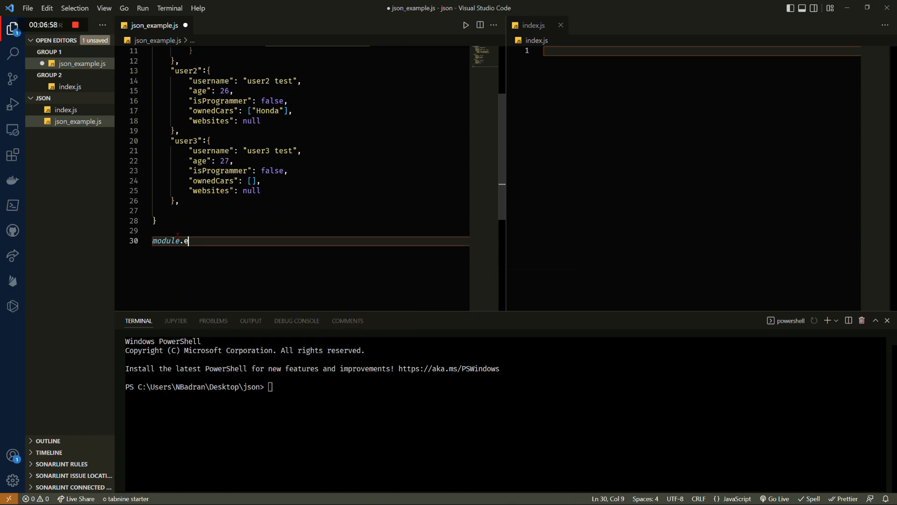
{"action": "type", "text": "xports = usersJsonObj"}
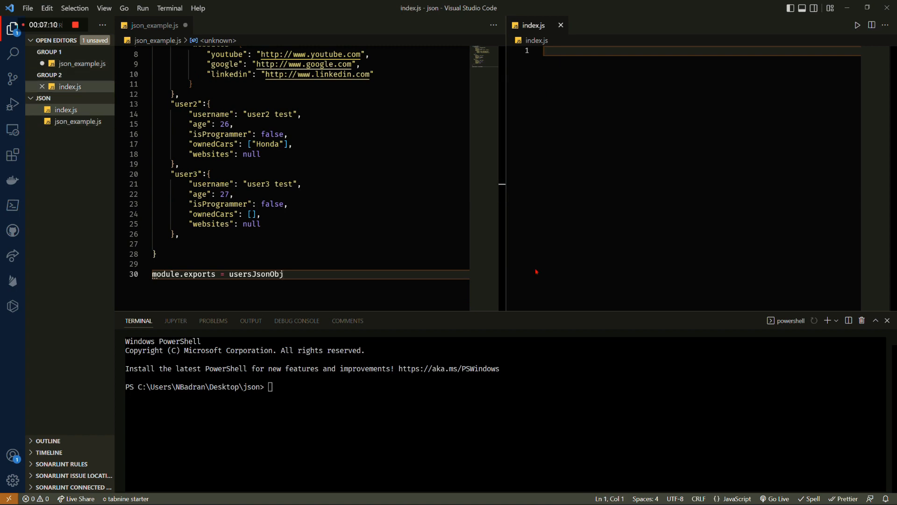
Require ./json_example into usersJsonObj, log it, run with node, and start an access-elements comment
{"action": "type", "text": "const usersJsonObj"}
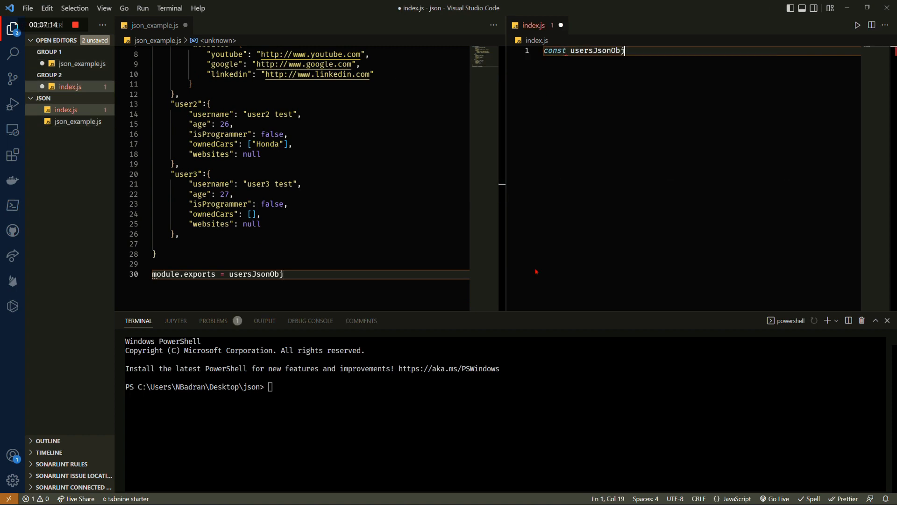
{"action": "type", "text": "= re"}
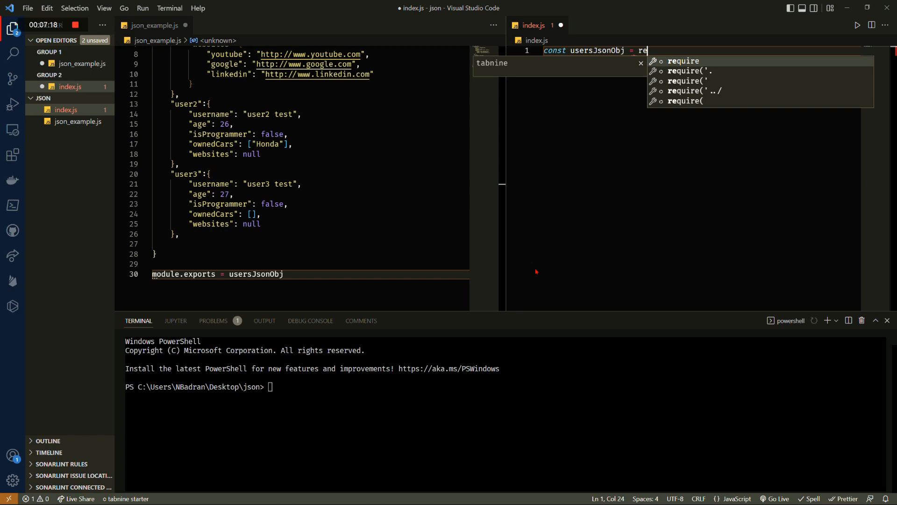
{"action": "type", "text": "require('./')"}
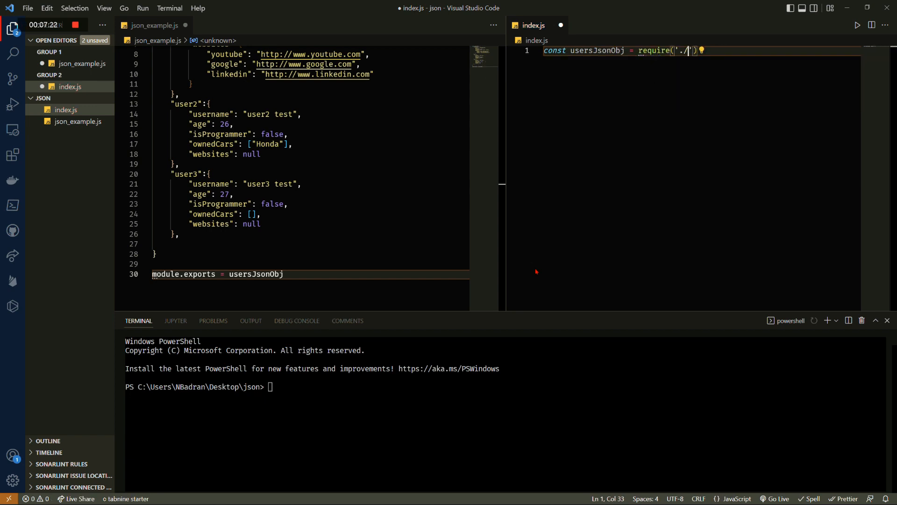
{"action": "type", "text": "json_eample"}
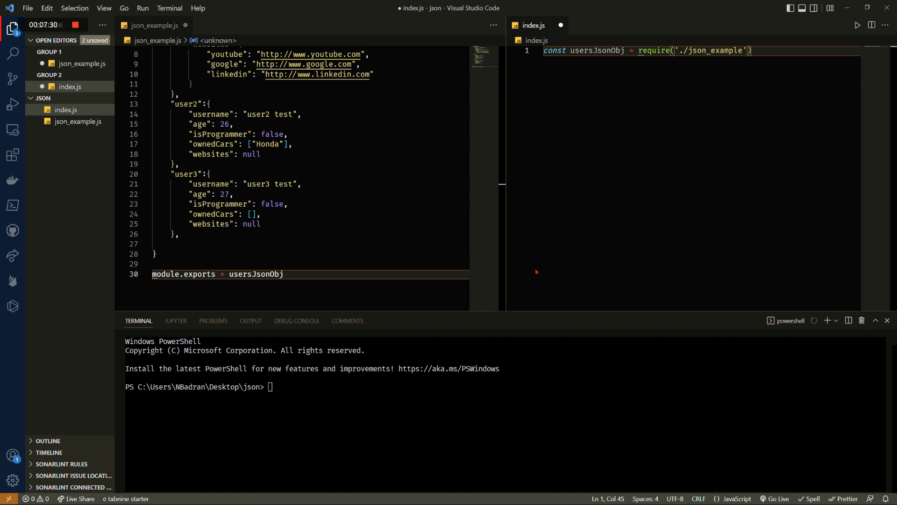
{"action": "type", "text": "console.log(usersJsonObj"}
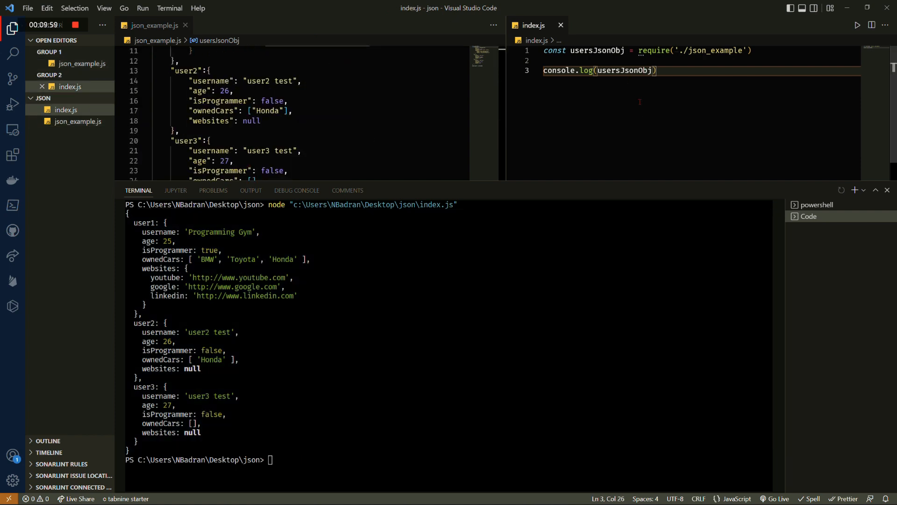
{"action": "type", "text": "// access elements of json"}
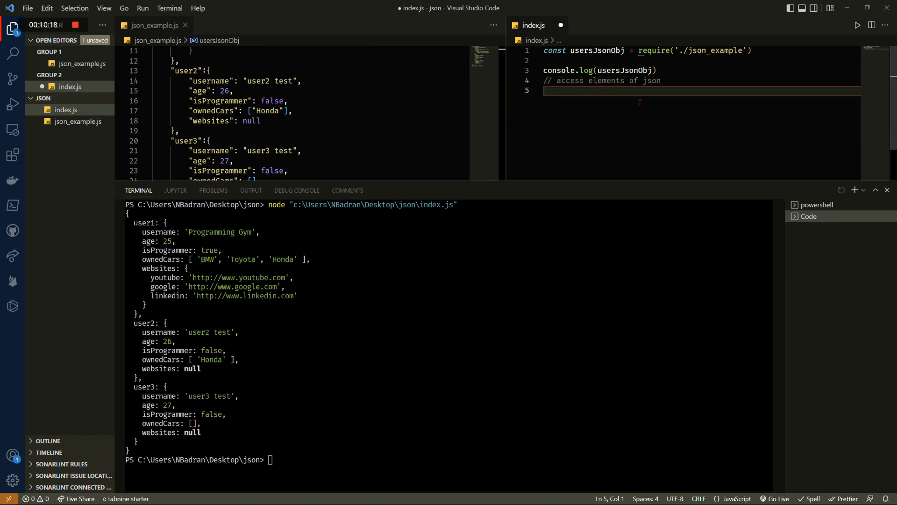
Log user1's age via usersJsonObj.user1.age and usersJsonObj['user1'] age, both printing 25
{"action": "type", "text": "// 1st way"}
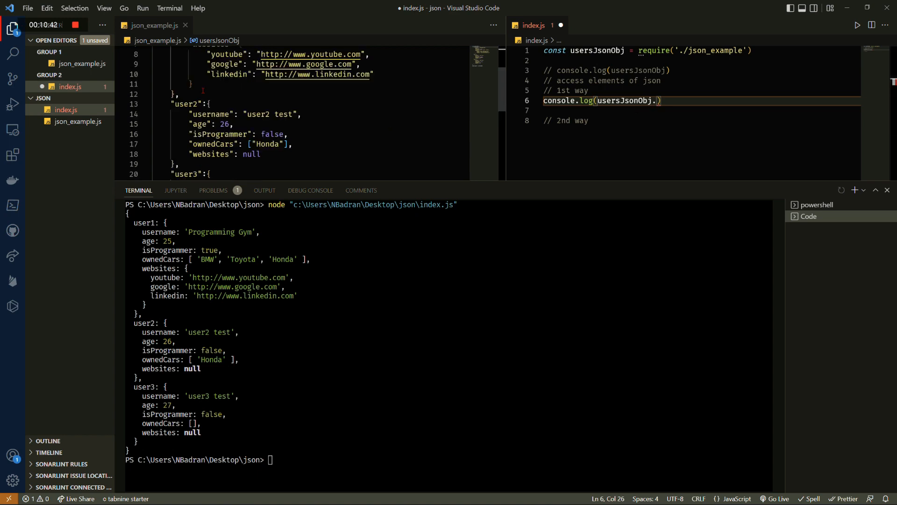
{"action": "type", "text": "user1"}
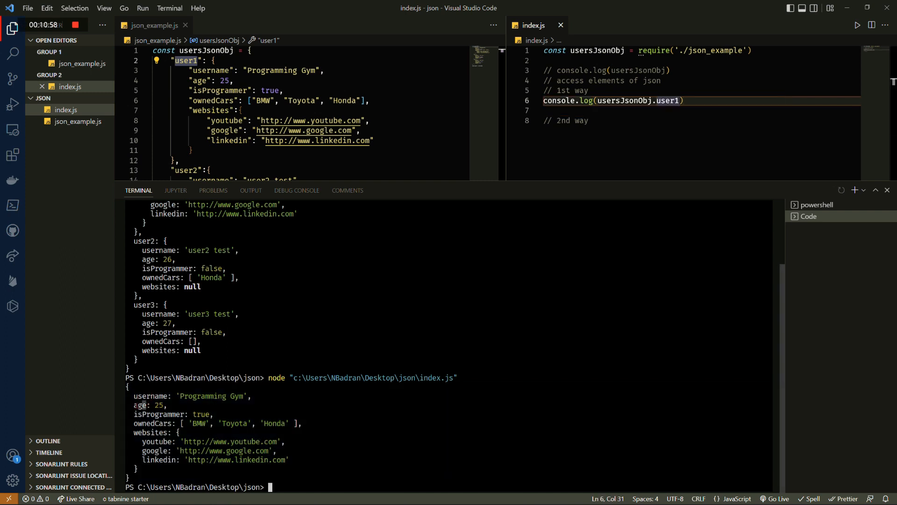
{"action": "type", "text": ".age"}
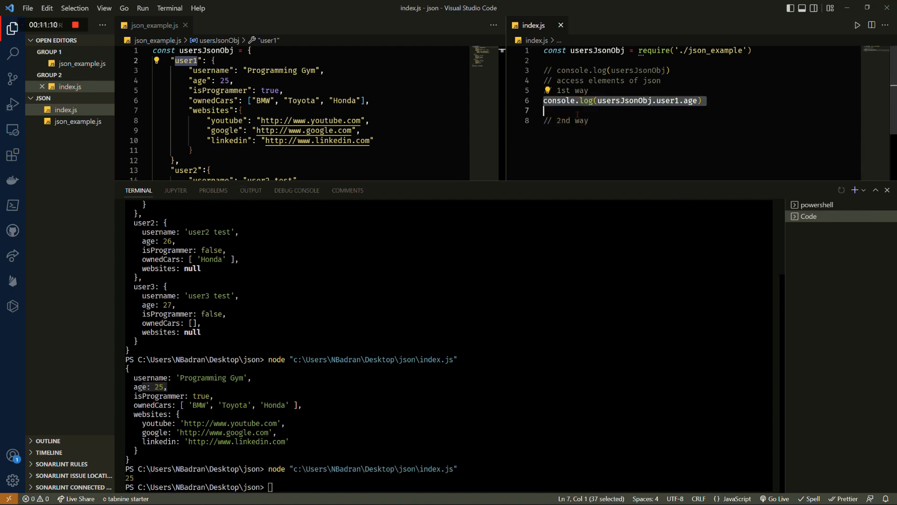
{"action": "type", "text": "console.log(usersJsonObj.user1.age)"}
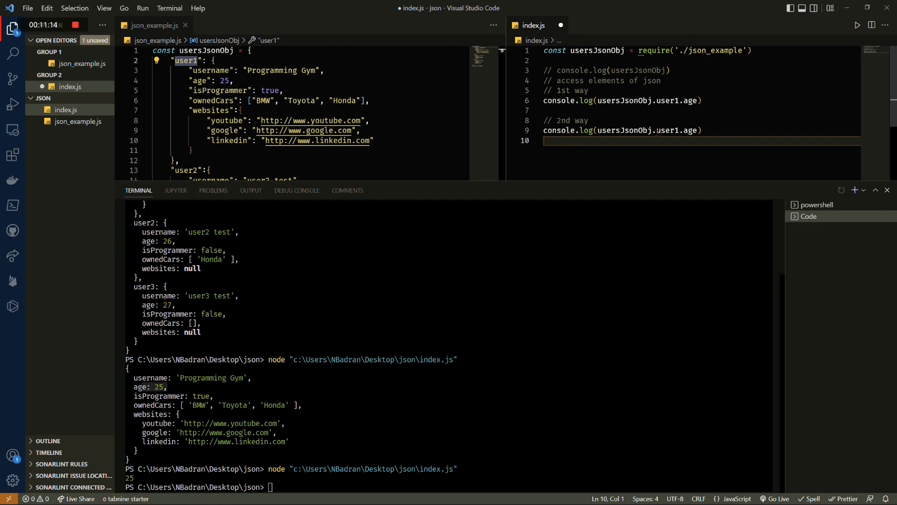
{"action": "type", "text": "[user1]"}
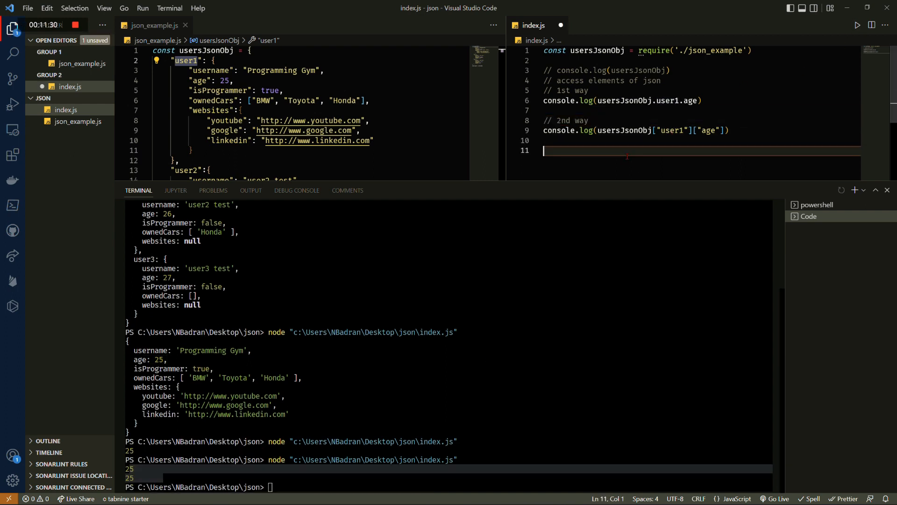
Note that bracket access works with variables and declare const user = "user1"
{"action": "type", "text": "//"}
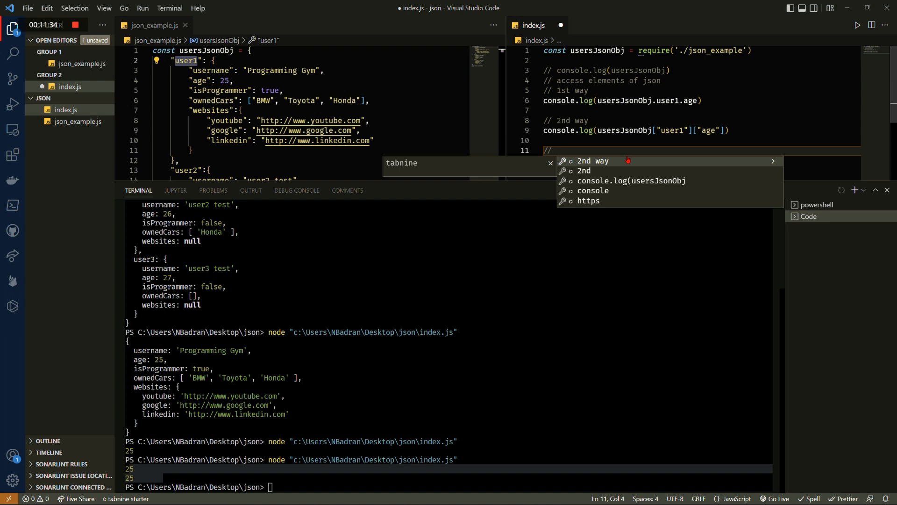
{"action": "type", "text": "// 2nd is better because it can be used with variables"}
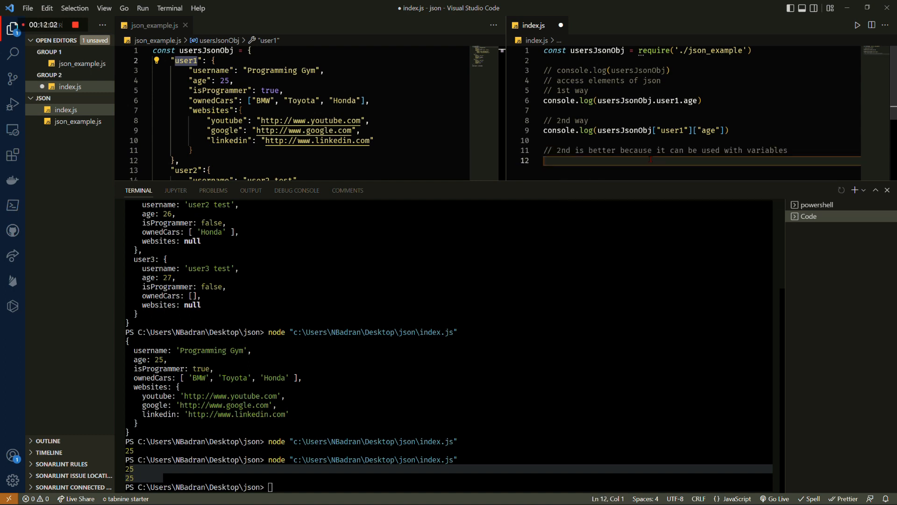
{"action": "type", "text": "const"}
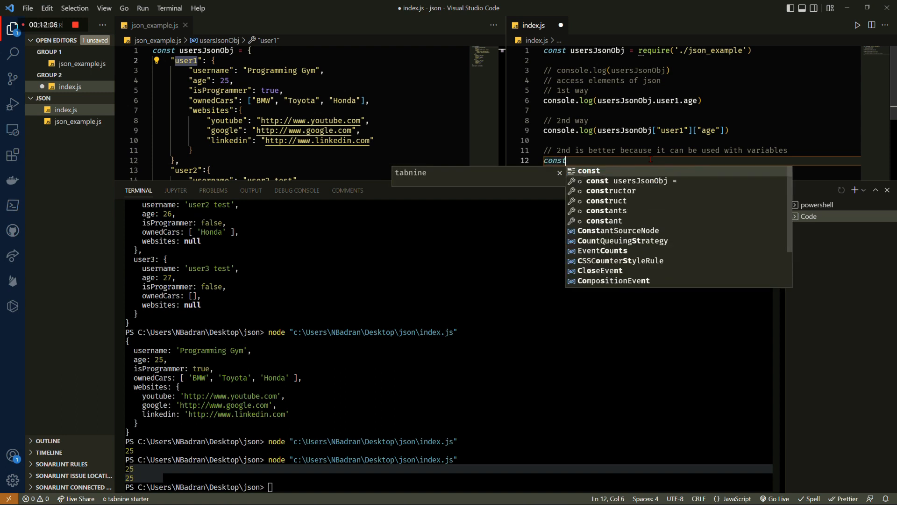
{"action": "type", "text": "user = \""}
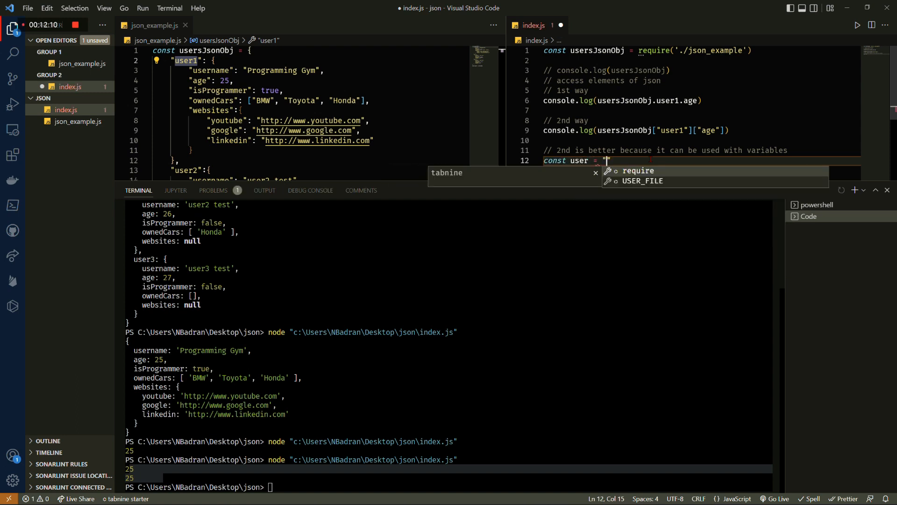
{"action": "type", "text": "user1\""}
{"action": "type", "text": "c"}
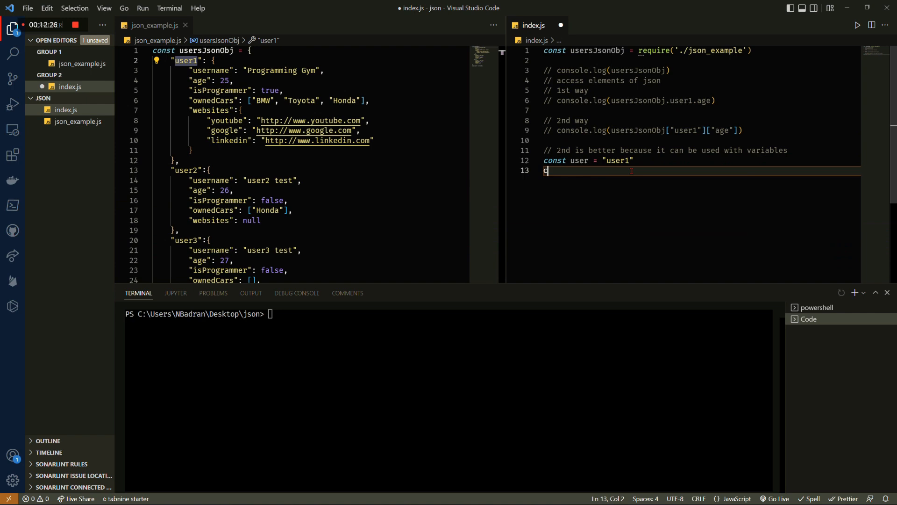
Show usersJsonObj.user logs undefined, comment it out, then log usersJsonObj[user] to print user1's record
{"action": "type", "text": "onsole.log("}
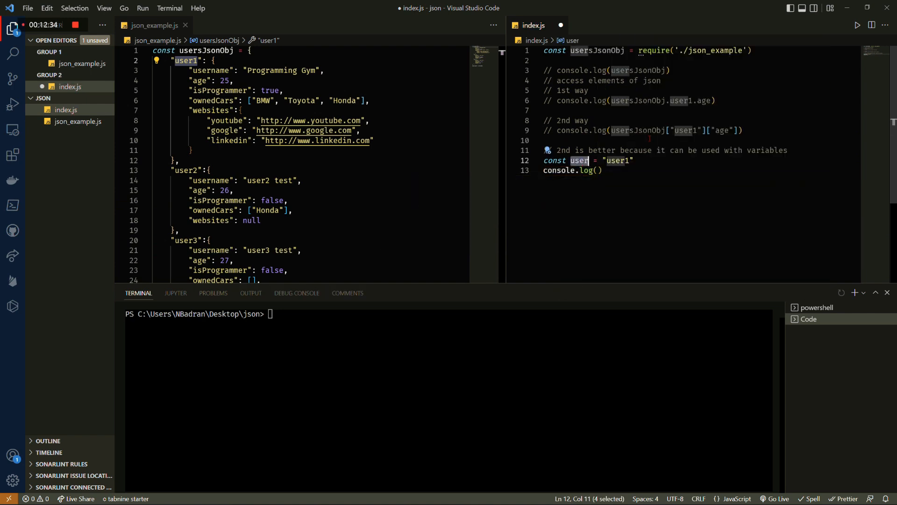
{"action": "type", "text": "usersJsonObj.user"}
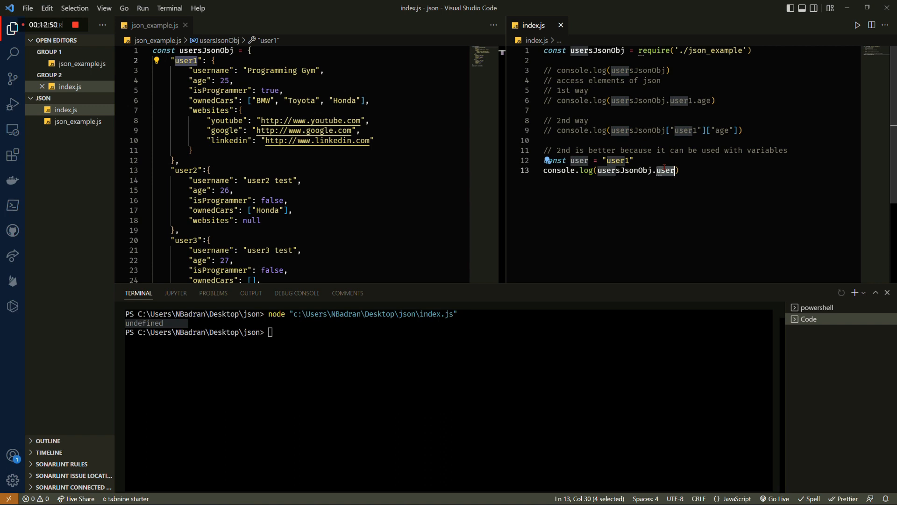
{"action": "key", "text": "ctrl+/"}
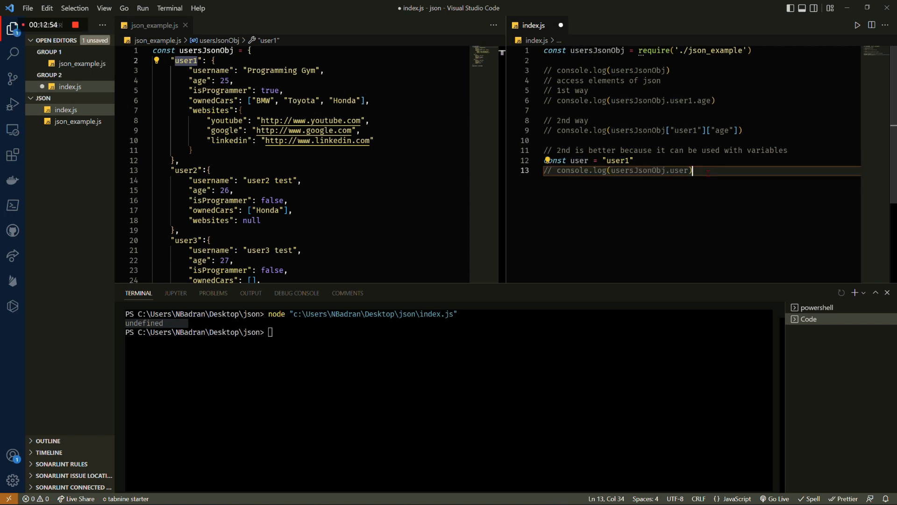
{"action": "type", "text": "console.log(usersJsonObj.user)"}
{"action": "type", "text": "// manipulate the data in a json object"}
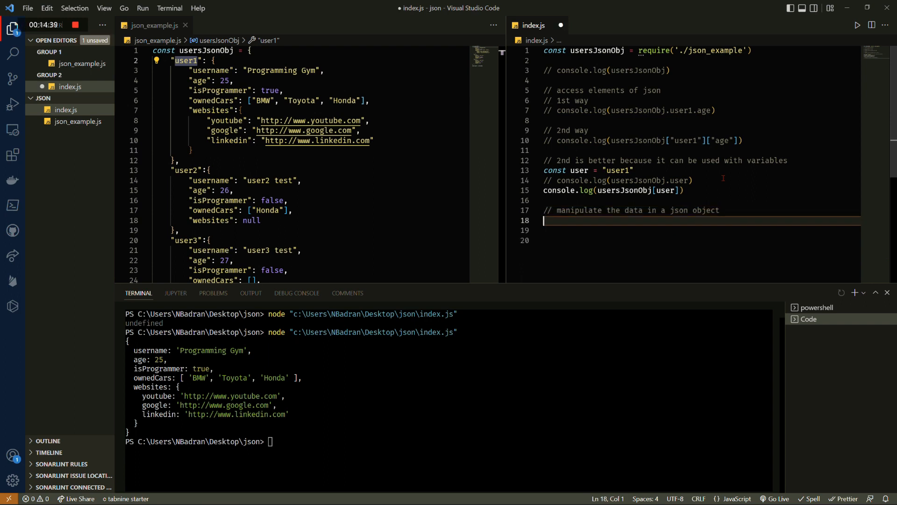
Declare const newUsersAge = 20 and assign usersJsonObj[user].age = newUsersAge
{"action": "type", "text": "const usersAge = 20"}
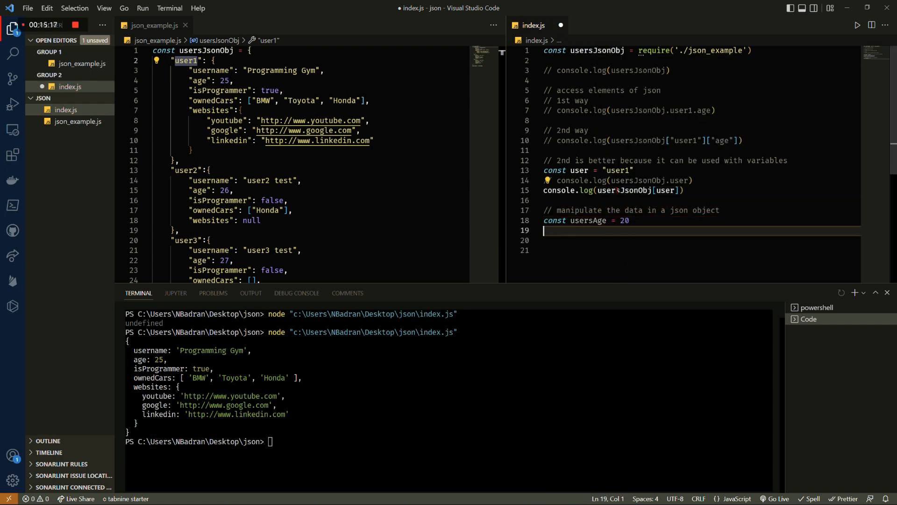
{"action": "type", "text": "usersJsonObj[user].age ="}
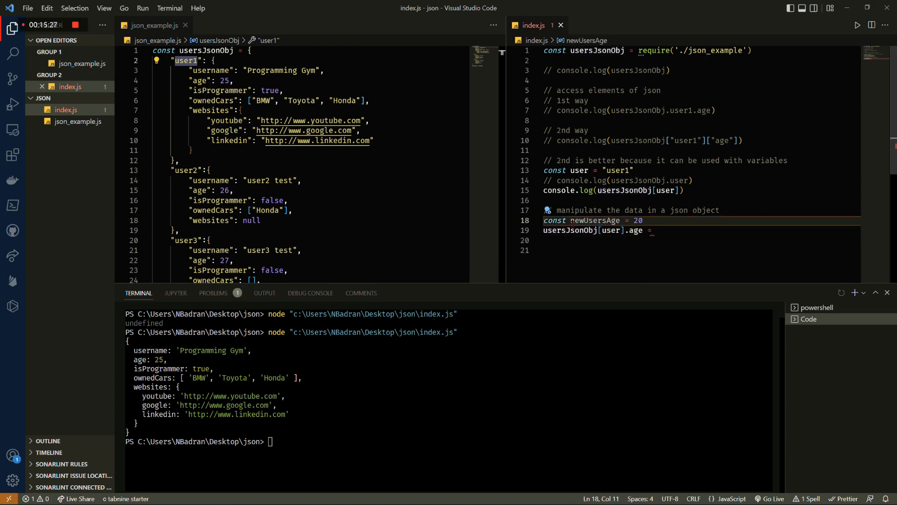
{"action": "type", "text": "newUsersAge"}
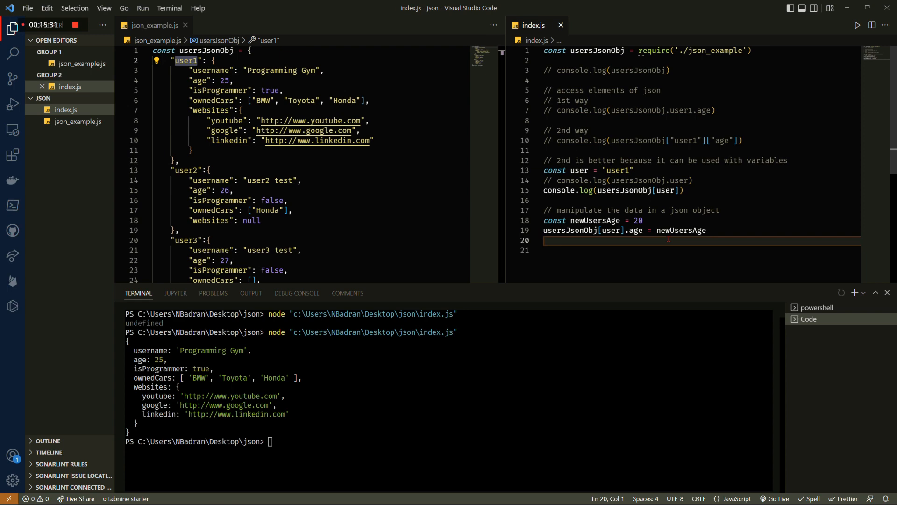
Log usersJsonObj["user1"], commenting out the earlier log, so the run prints age 20
{"action": "type", "text": "console.log(usersJsonObj)"}
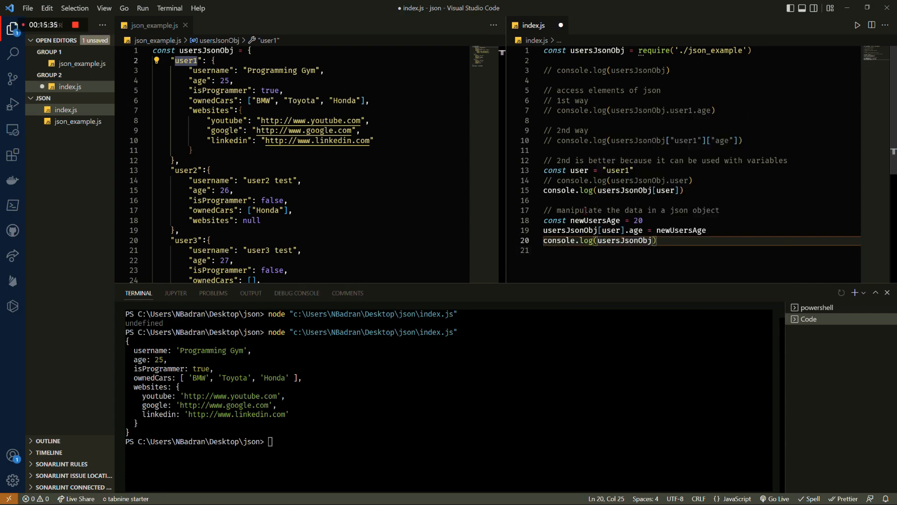
{"action": "type", "text": "[\"user1"}
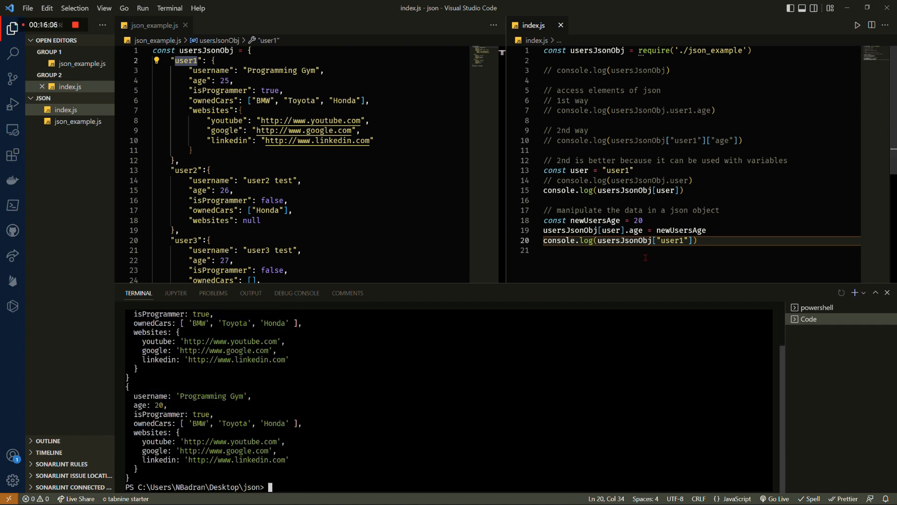
{"action": "key", "text": "ctrl+/"}
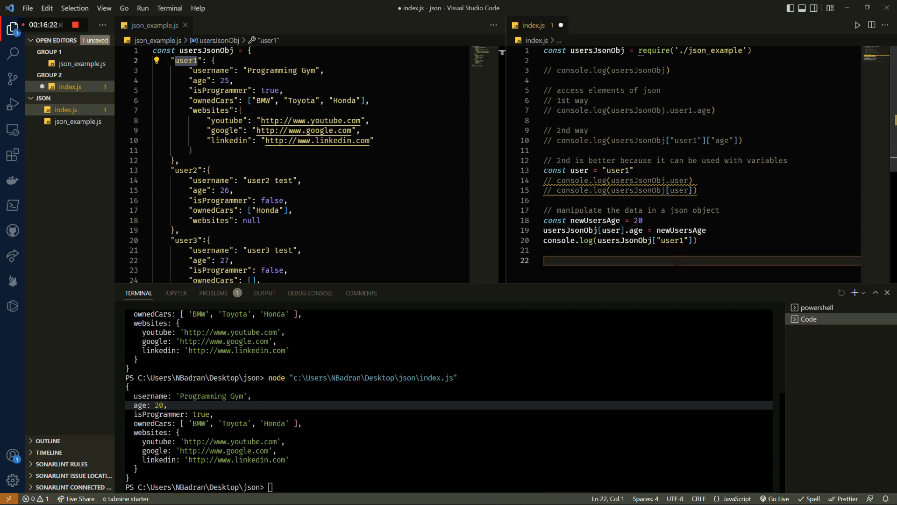
Under a '// how many users' comment, log Object.keys(usersJsonObj) and its .length, printing 3
{"action": "type", "text": "// how many users in the json object"}
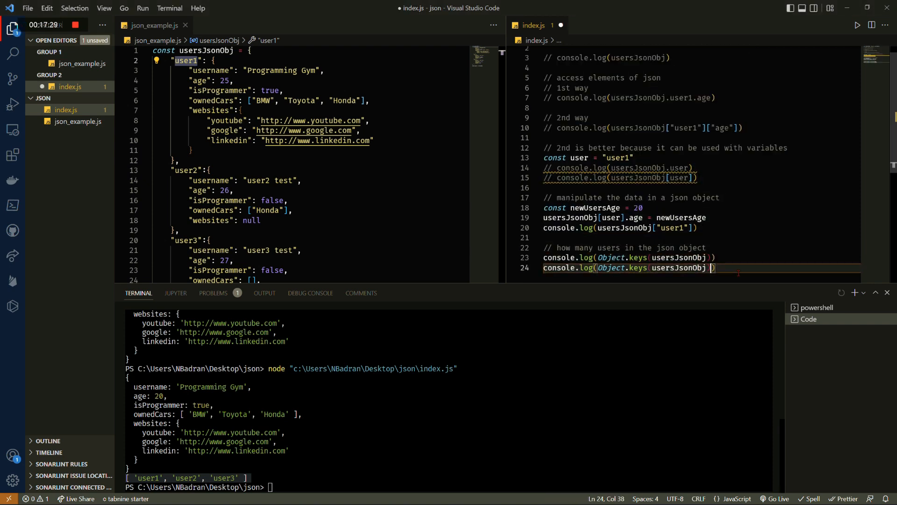
{"action": "type", "text": ".length"}
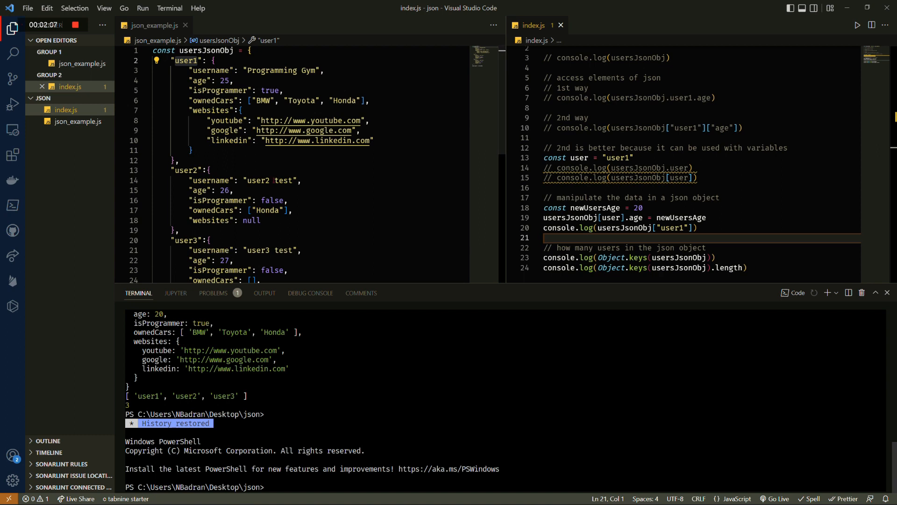
Publish the json folder as a public GitHub repository including index.js and json_example.js
{"action": "left_click", "coordinate": [12, 79]}
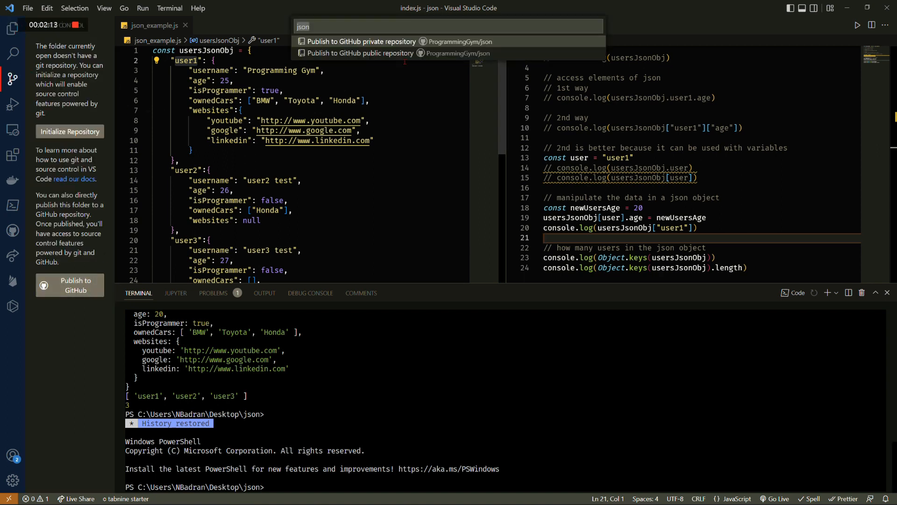
{"action": "left_click", "coordinate": [361, 41]}
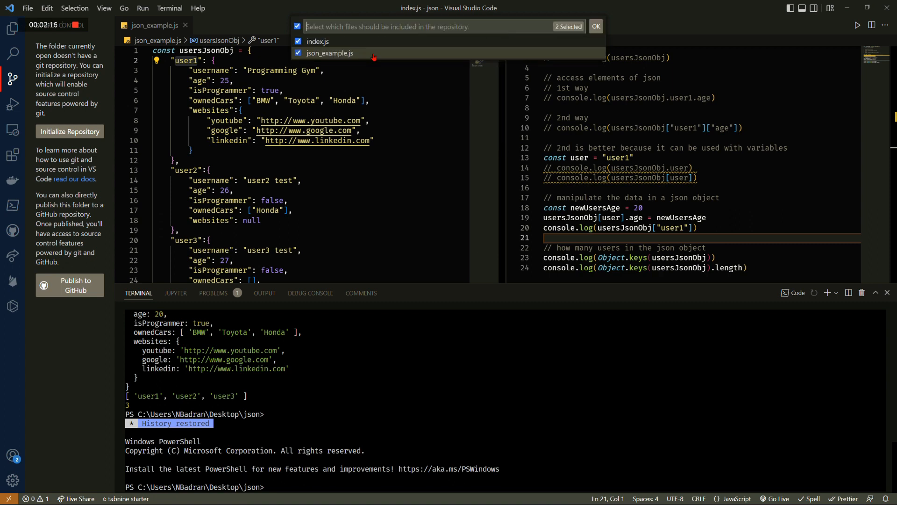
{"action": "left_click", "coordinate": [596, 26]}
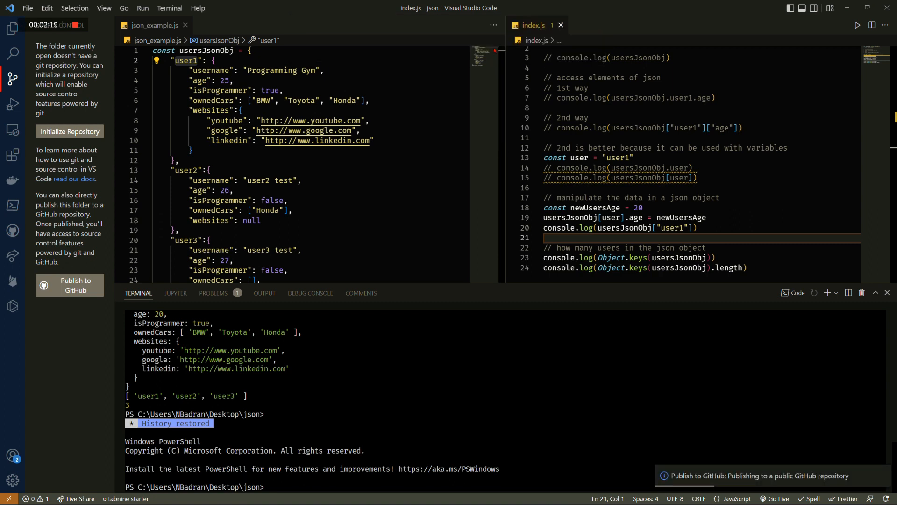